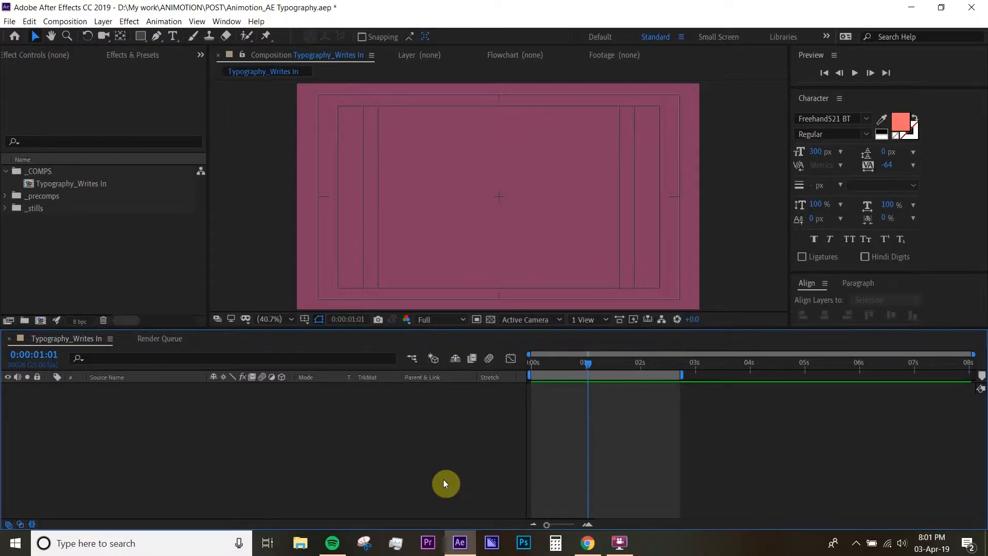
mouse_move(461, 422)
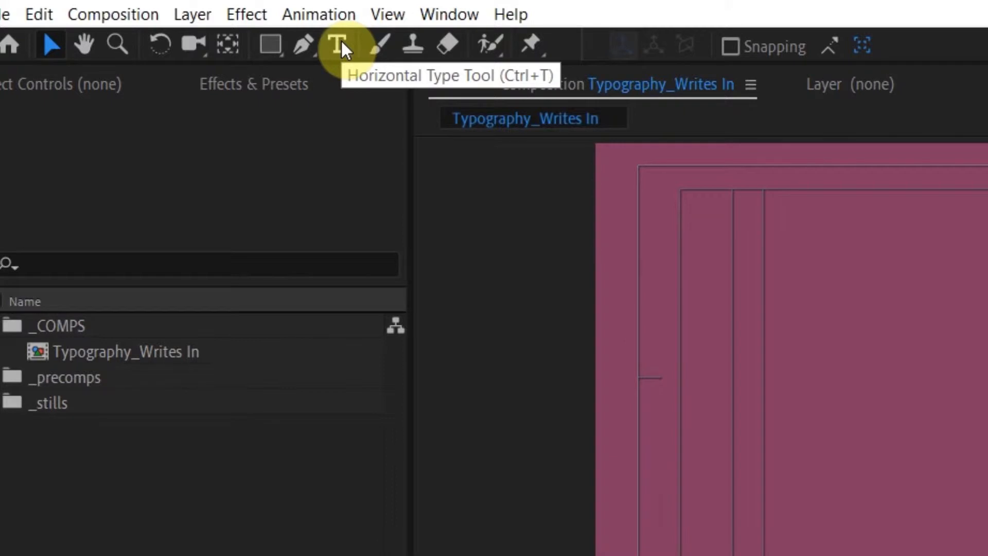
Step: Create a 'Write In' text layer left of centre in the composition
key("ctrl+t")
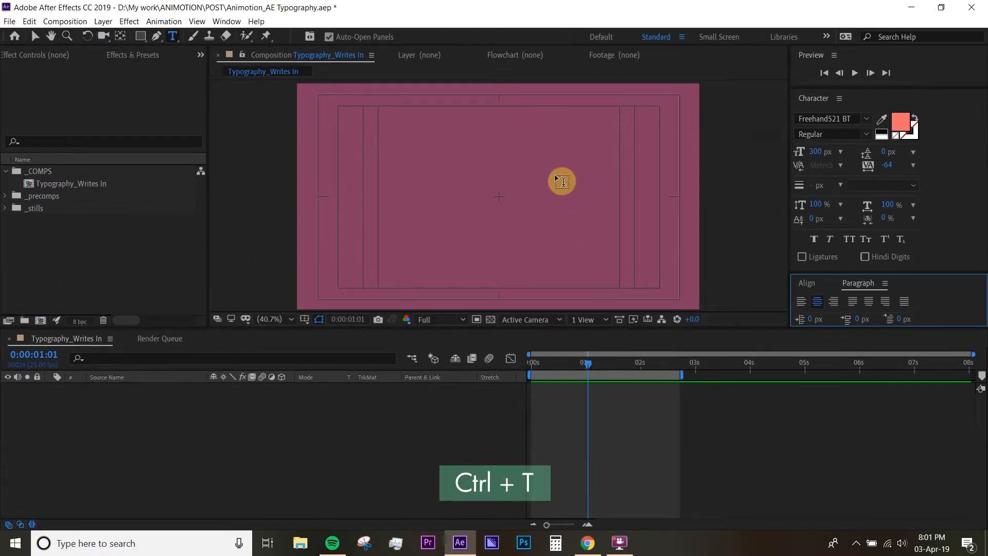
mouse_move(411, 201)
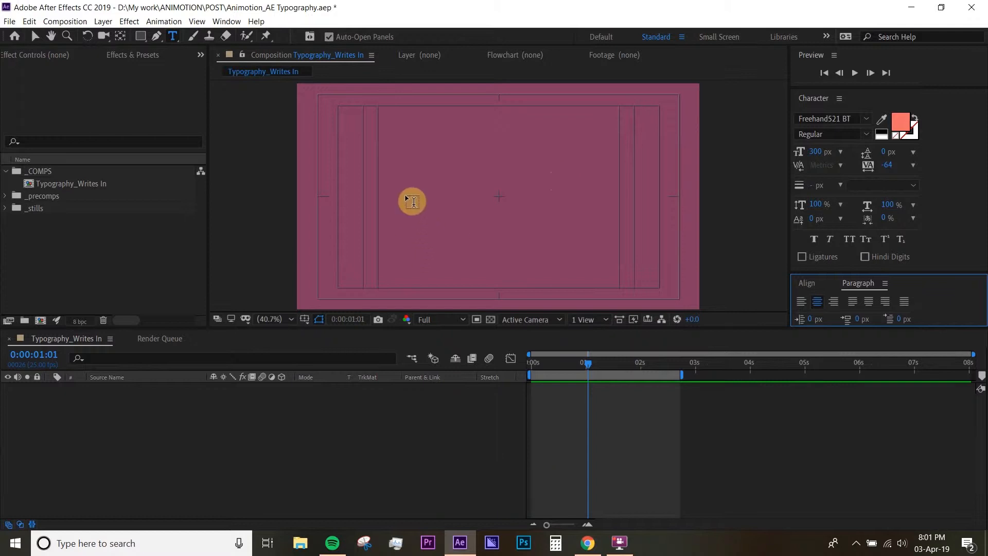
left_click(412, 201)
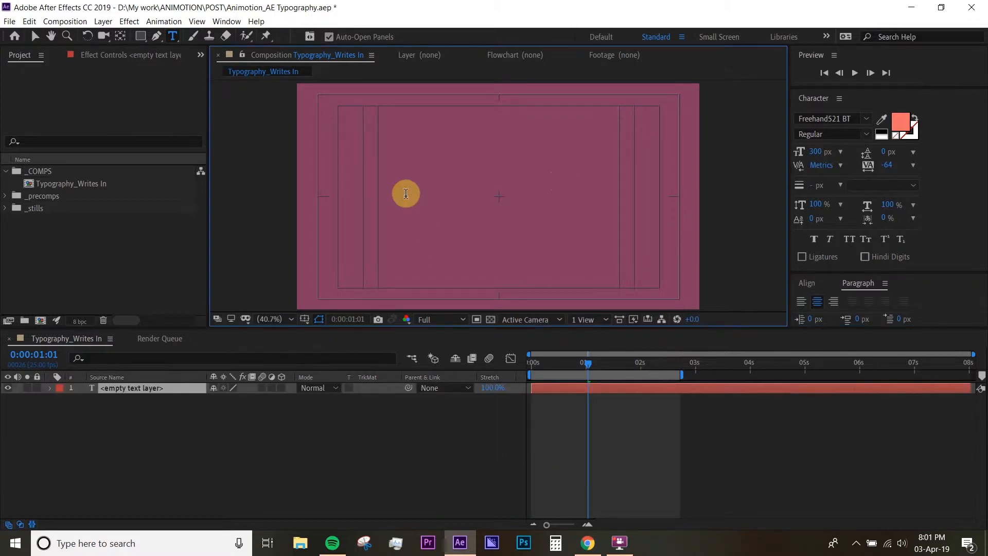
type("Write")
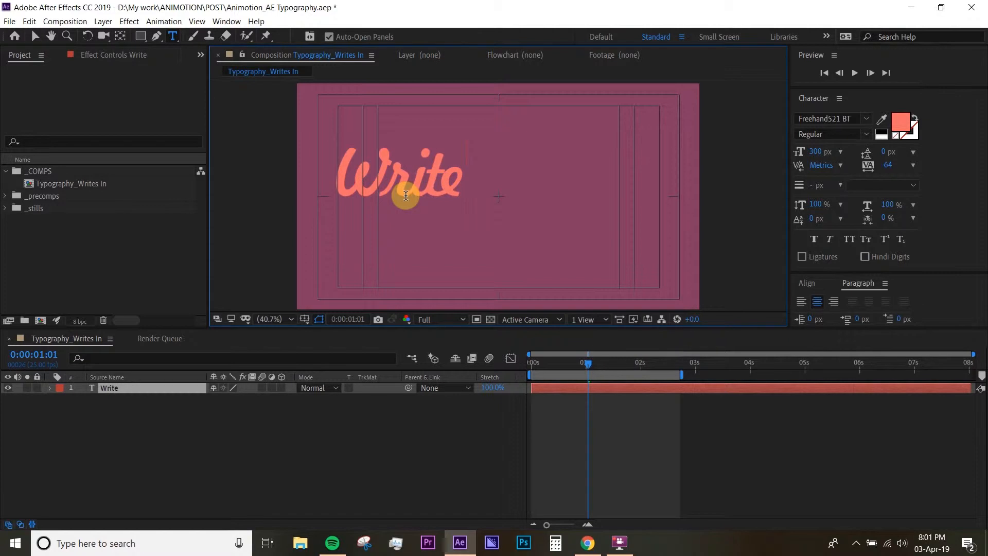
type("In")
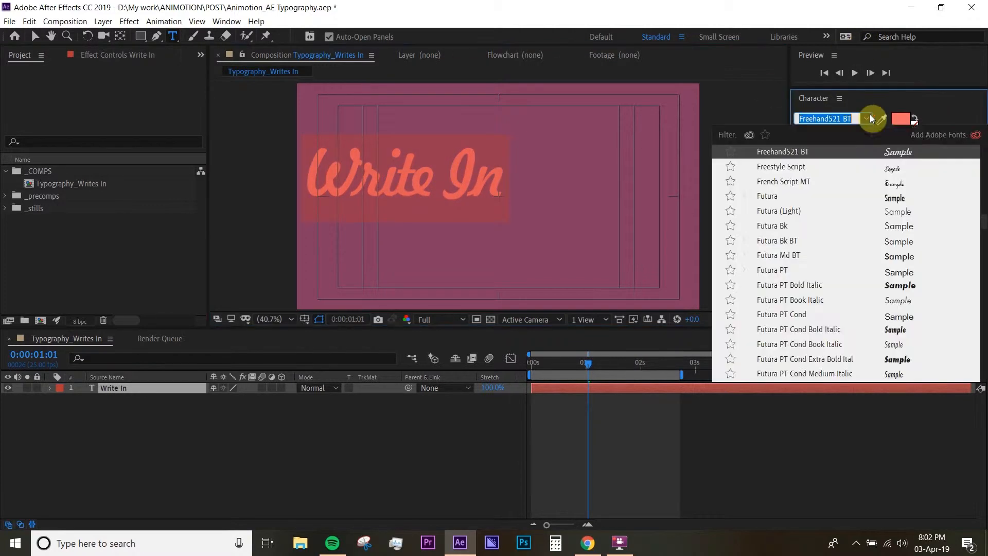
Step: Try Herr Von Muellerhoff in the Character panel, then settle on Freehand521 BT
scroll("down", 3)
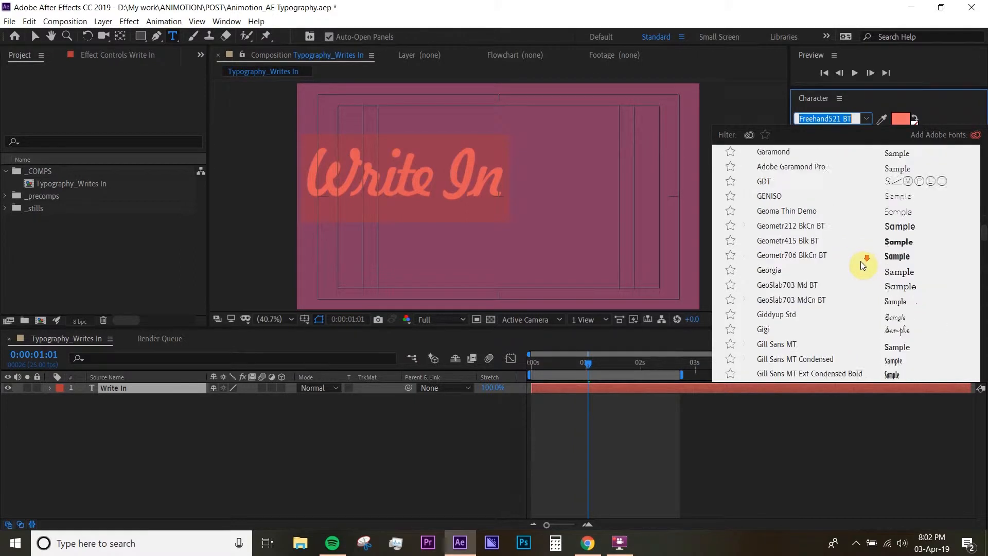
scroll("down", 3)
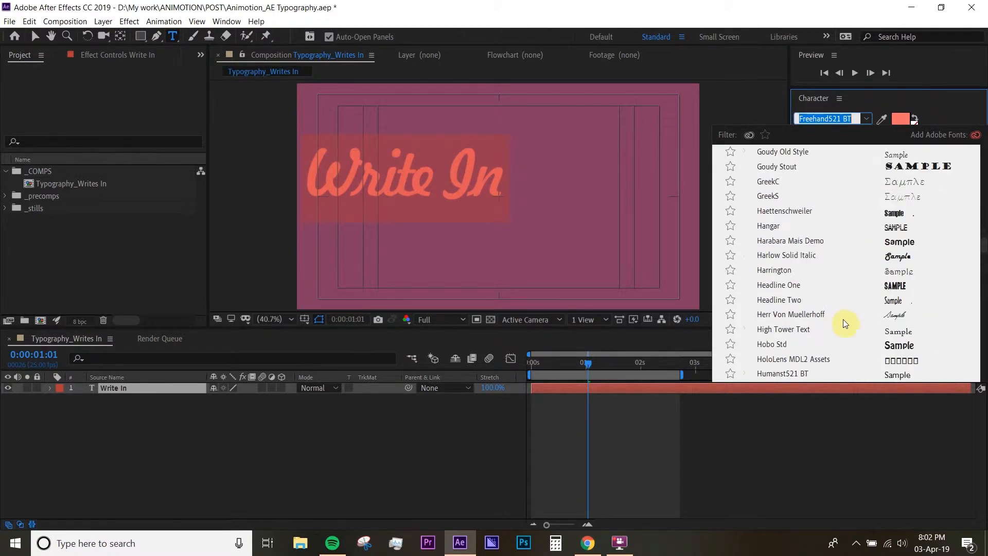
left_click(790, 314)
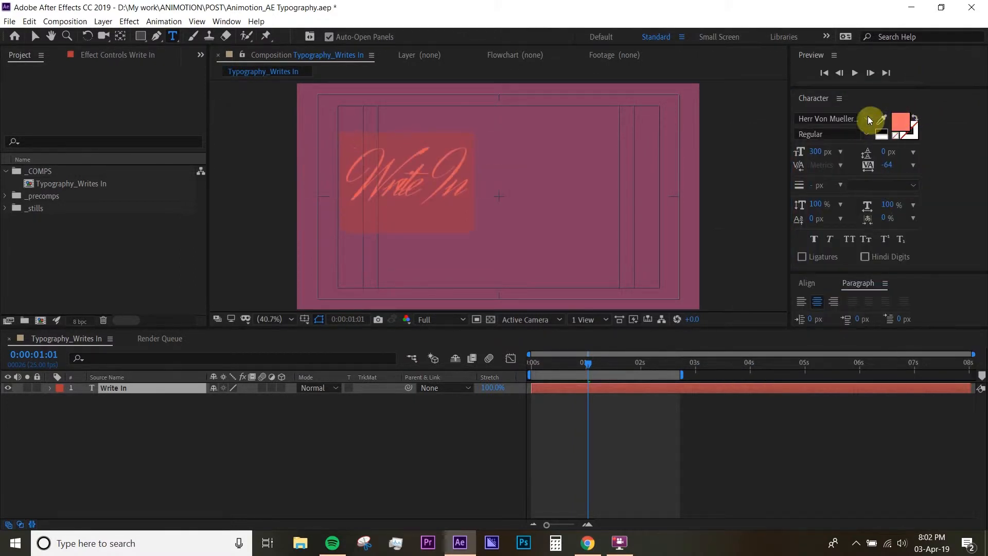
left_click(826, 118)
type("Freehand521 BT")
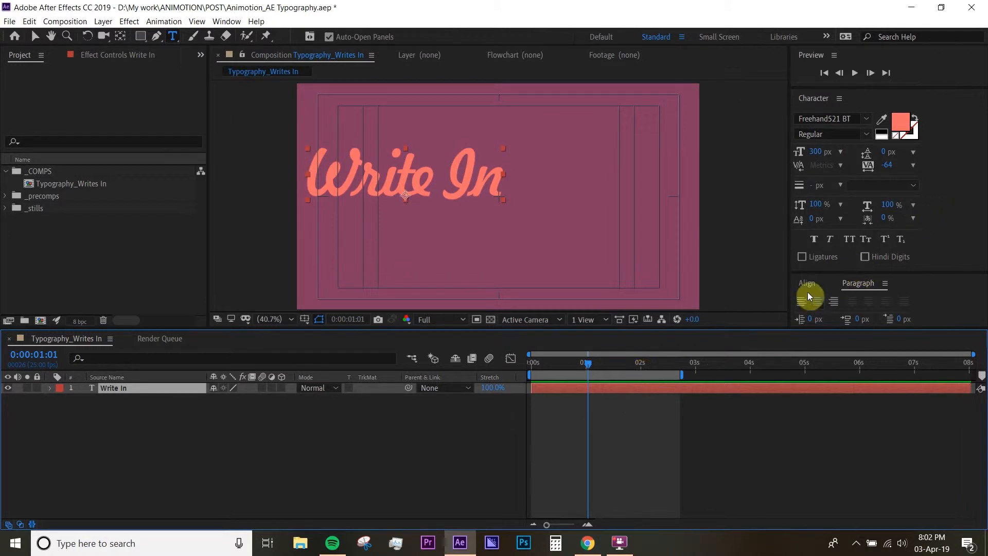
Step: Centre the 'Write In' text in the composition via the Align panel
left_click(807, 283)
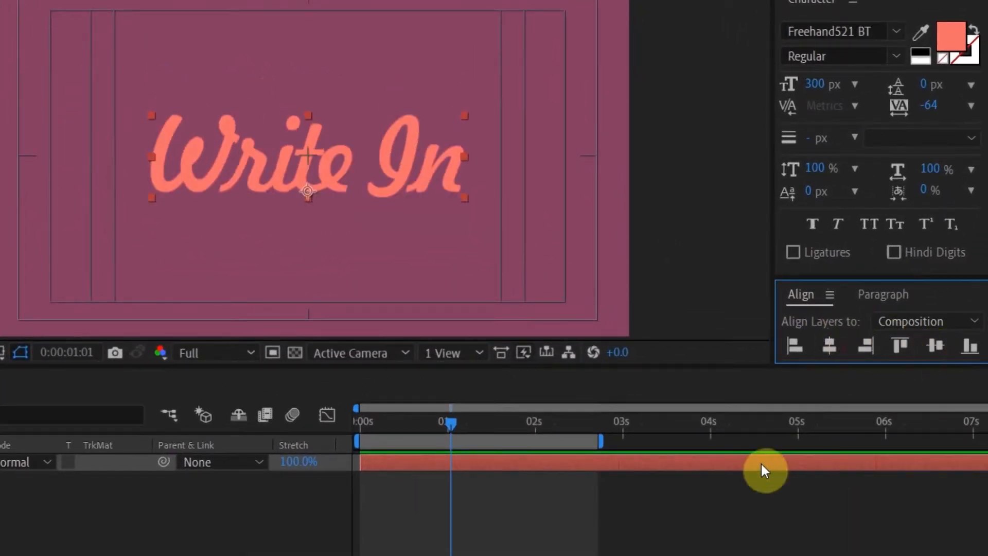
mouse_move(463, 488)
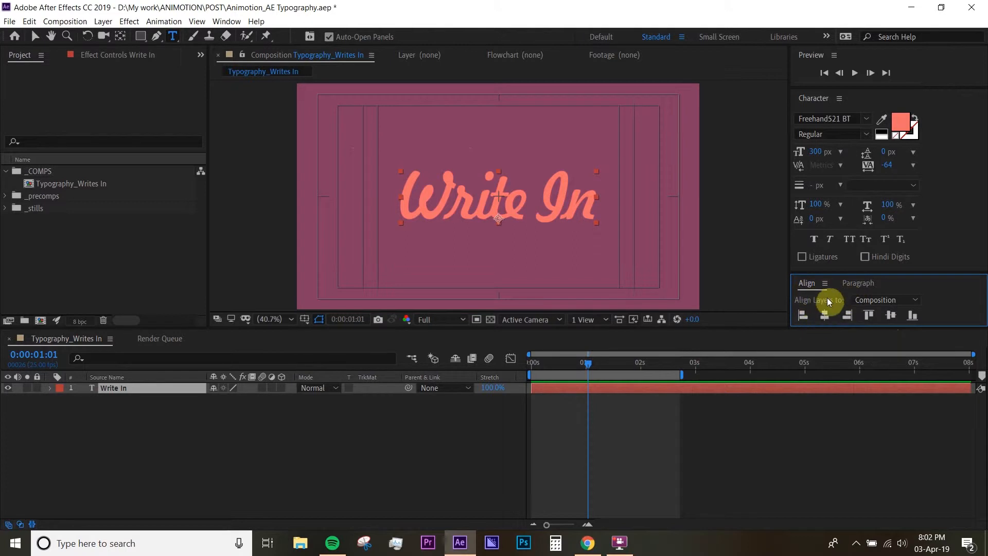
mouse_move(551, 366)
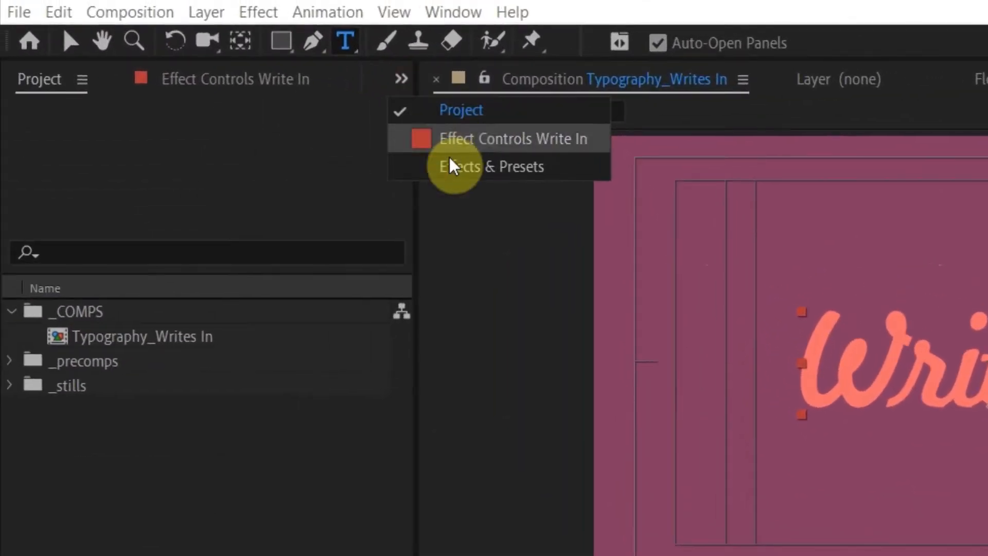
Step: Find the Stroke effect in Effects & Presets and apply it to the 'Write In' layer
left_click(491, 165)
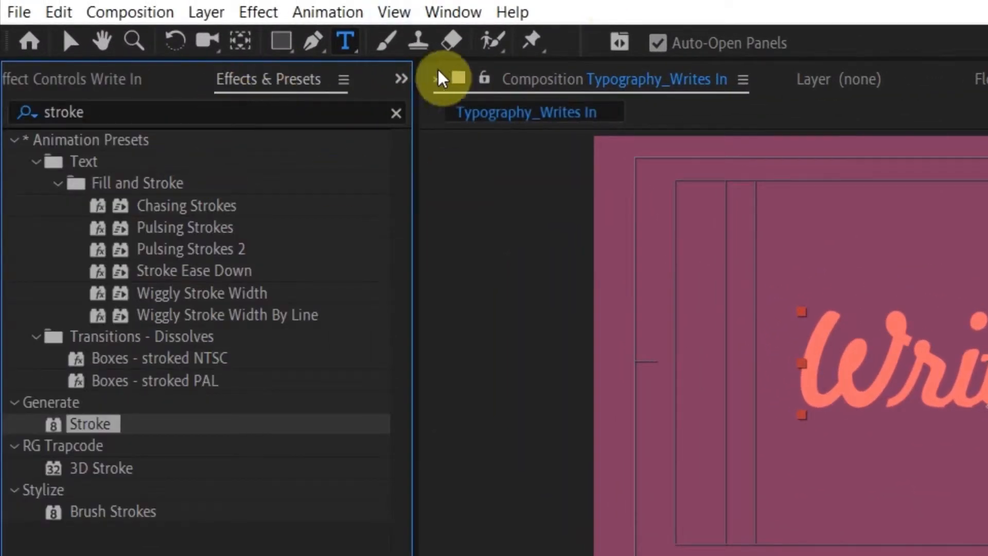
left_click(396, 113)
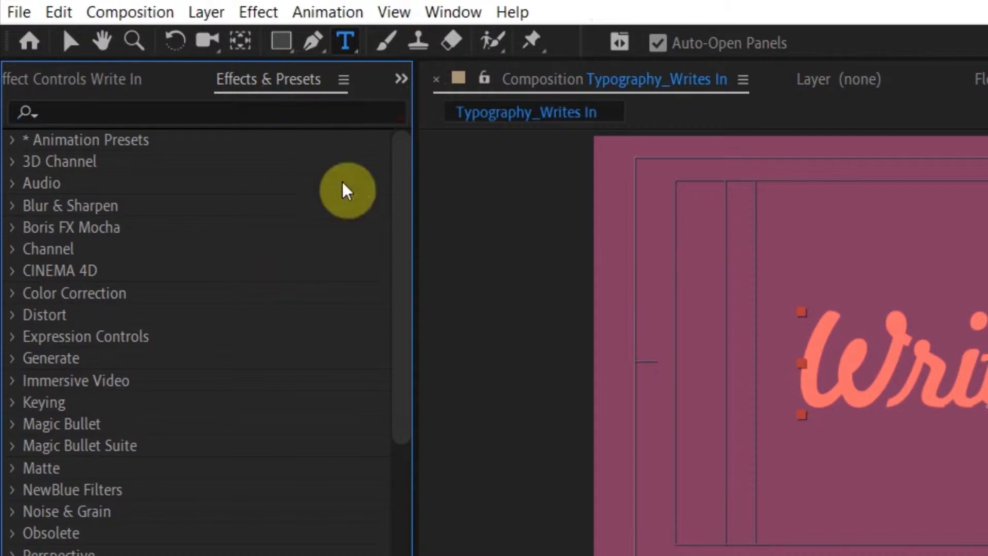
mouse_move(453, 15)
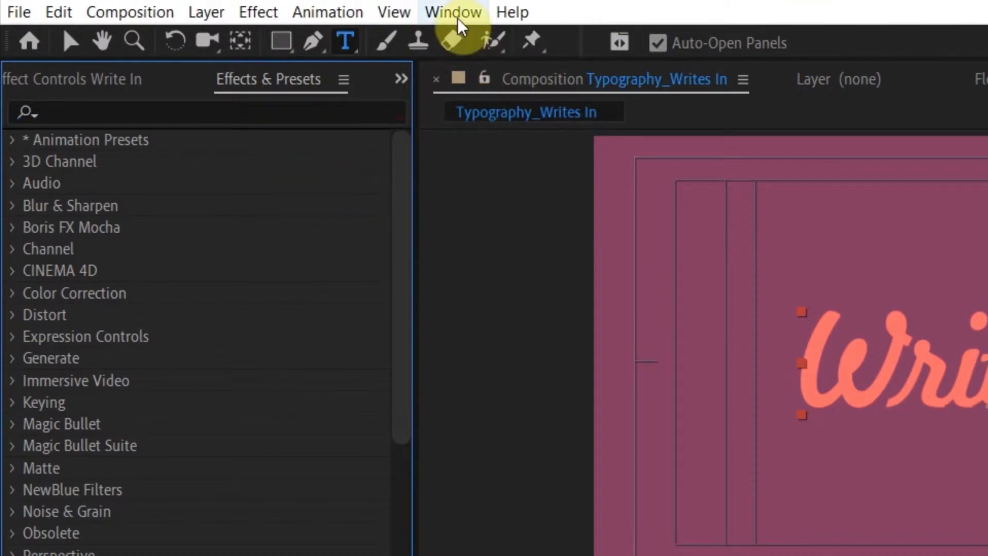
left_click(451, 11)
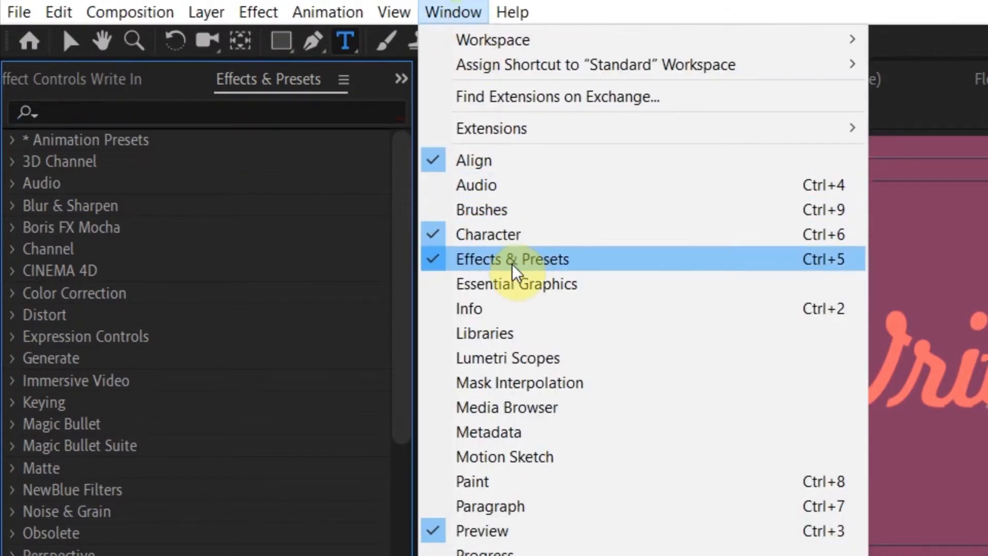
left_click(511, 258)
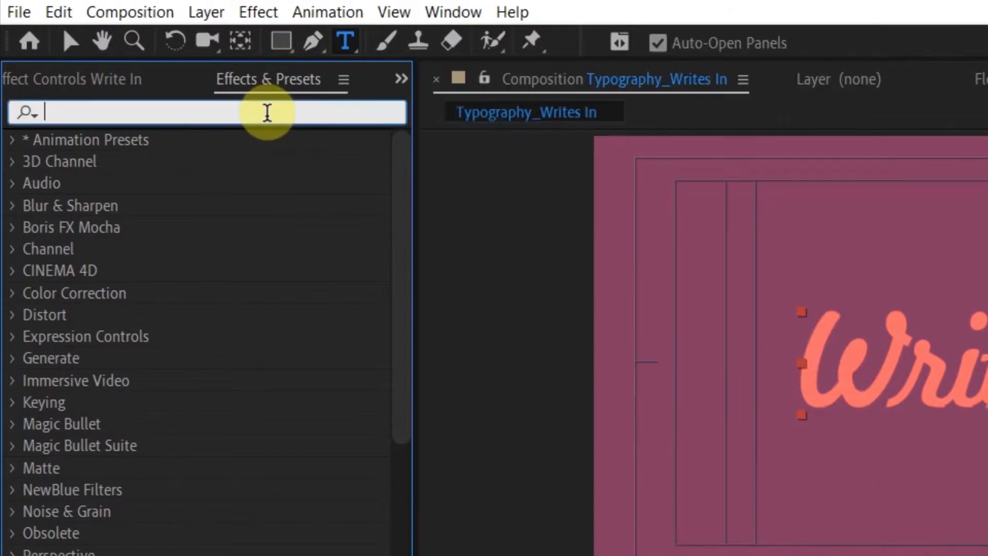
type("stroke")
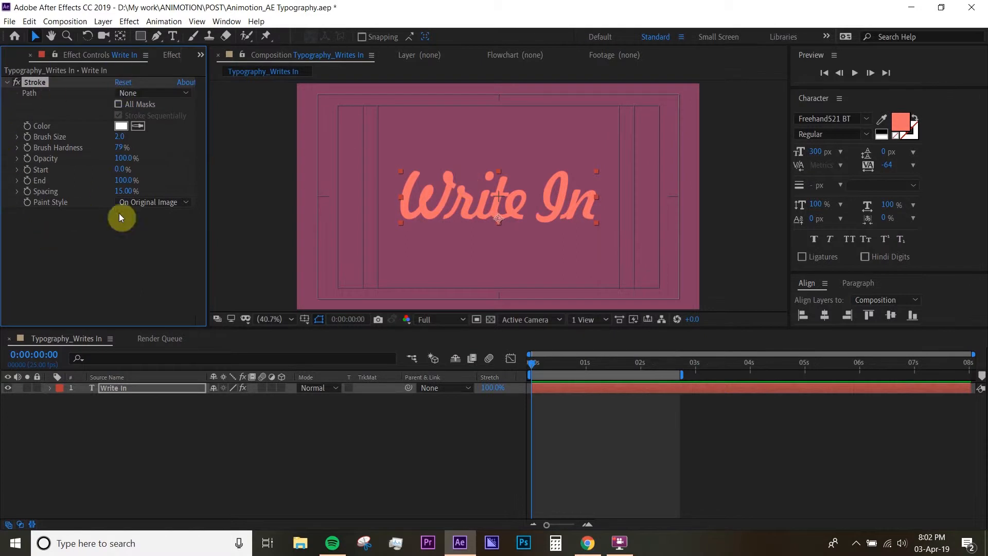
mouse_move(501, 186)
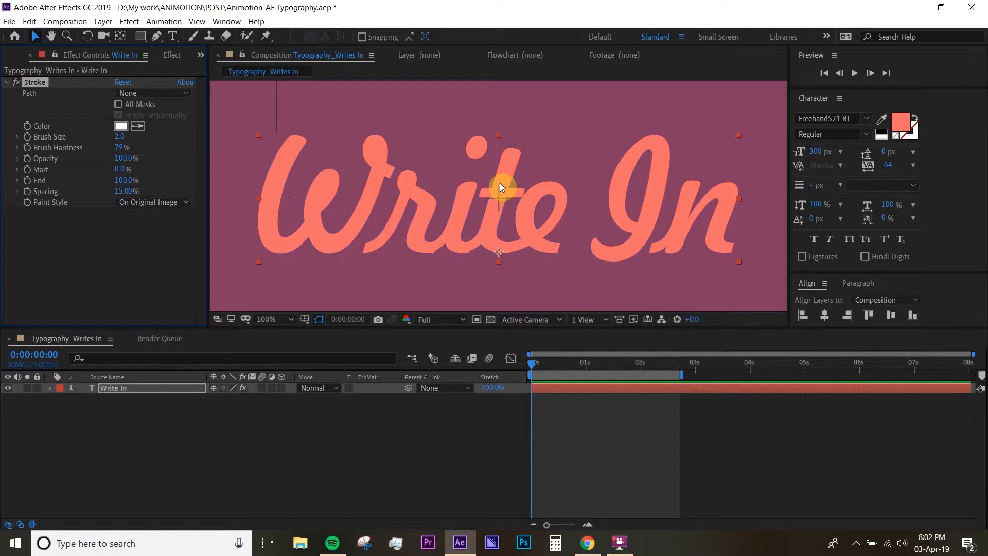
mouse_move(158, 52)
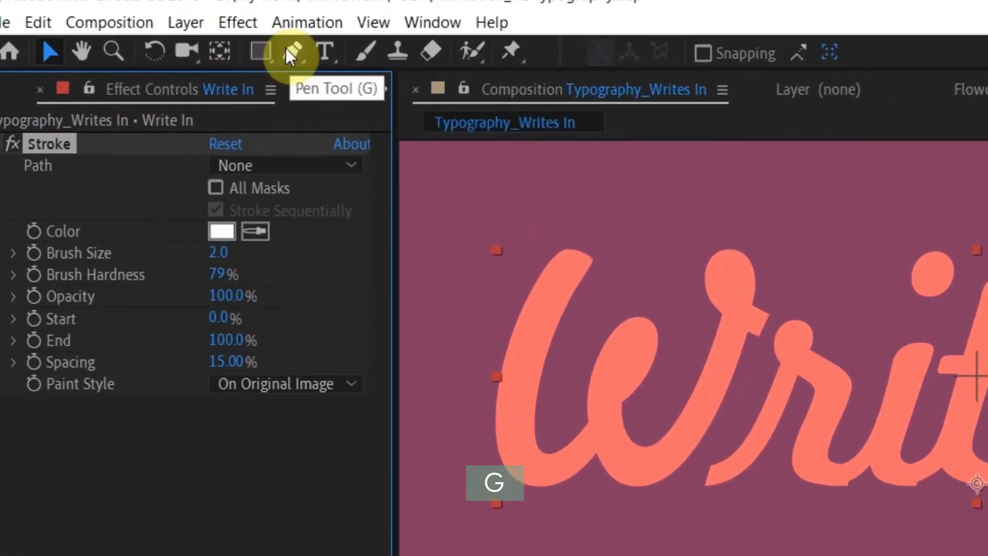
Step: Trace a Pen Tool mask path along the strokes of the cursive letters
left_click(291, 51)
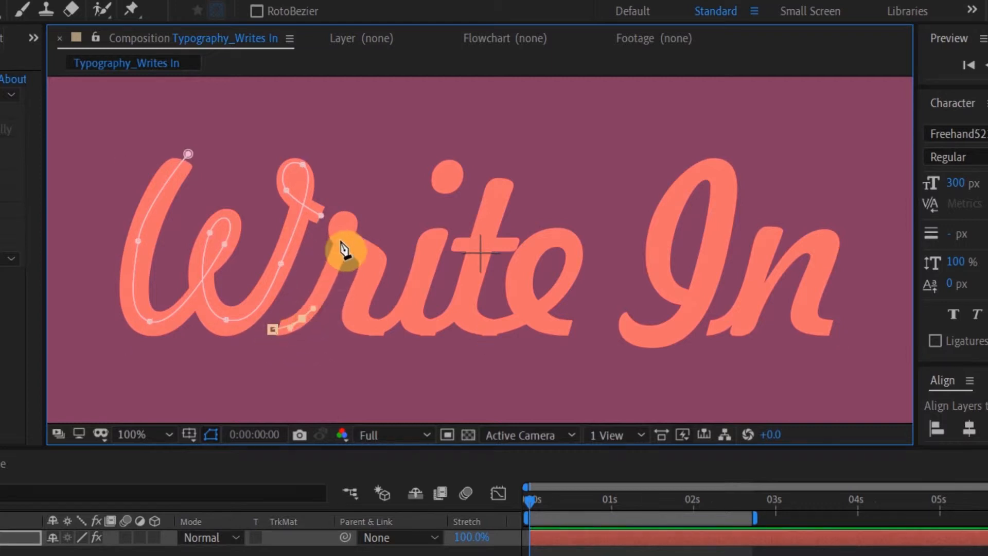
left_click(131, 434)
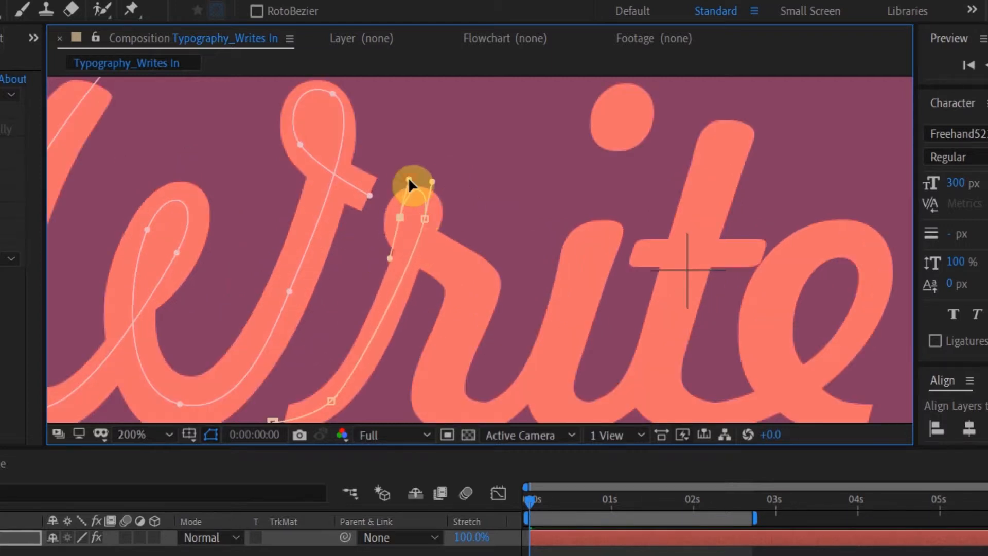
left_click(171, 435)
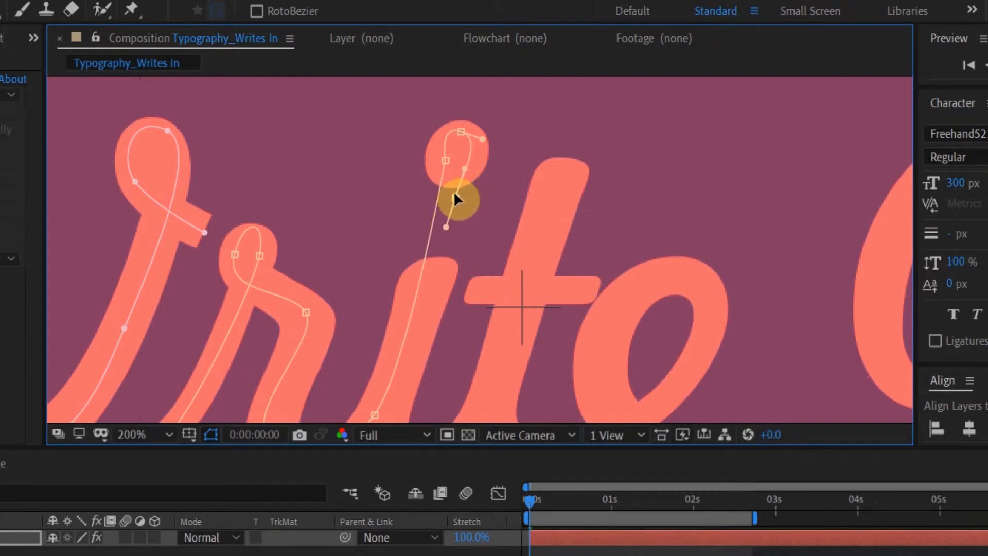
left_click(131, 433)
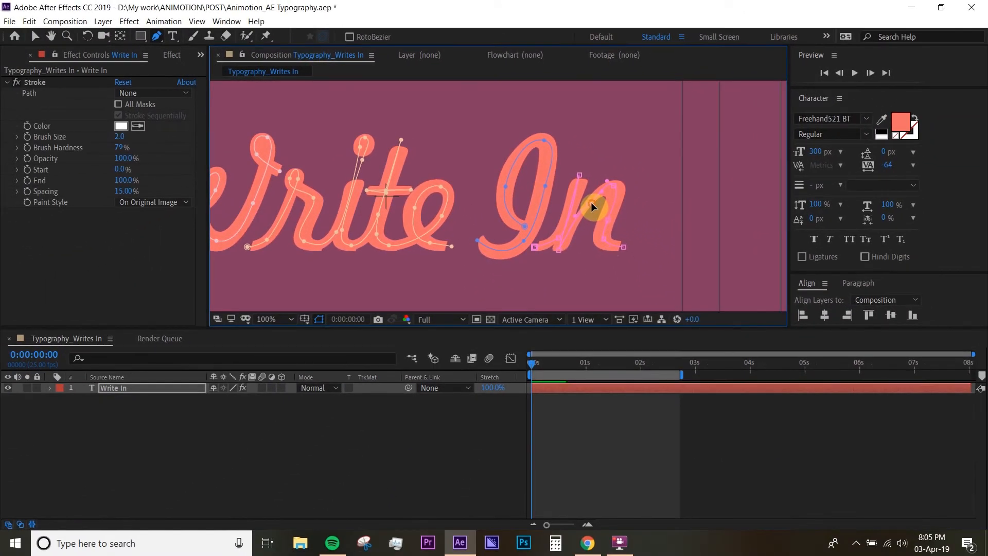
Step: Set the viewer magnification to Fit so the whole composition shows
left_click(274, 319)
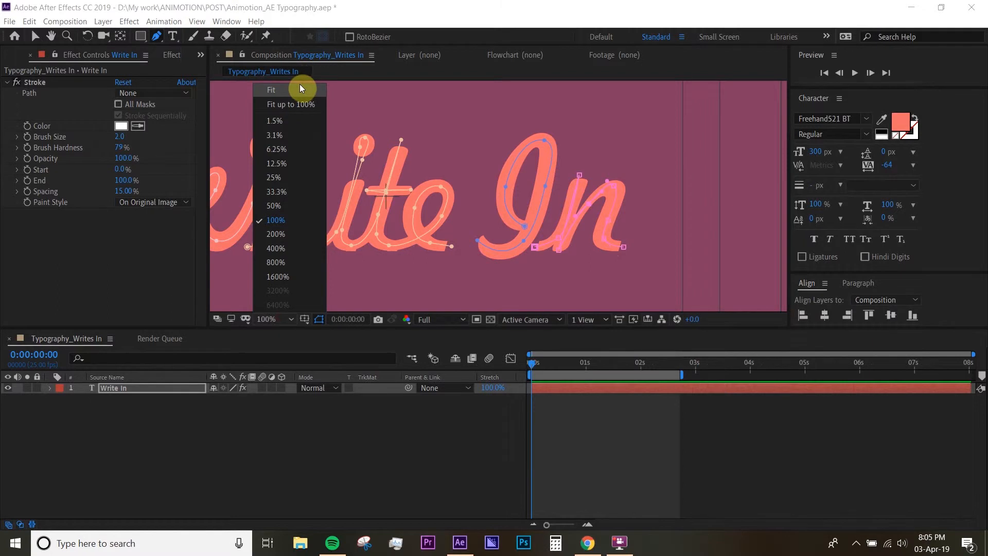
left_click(270, 90)
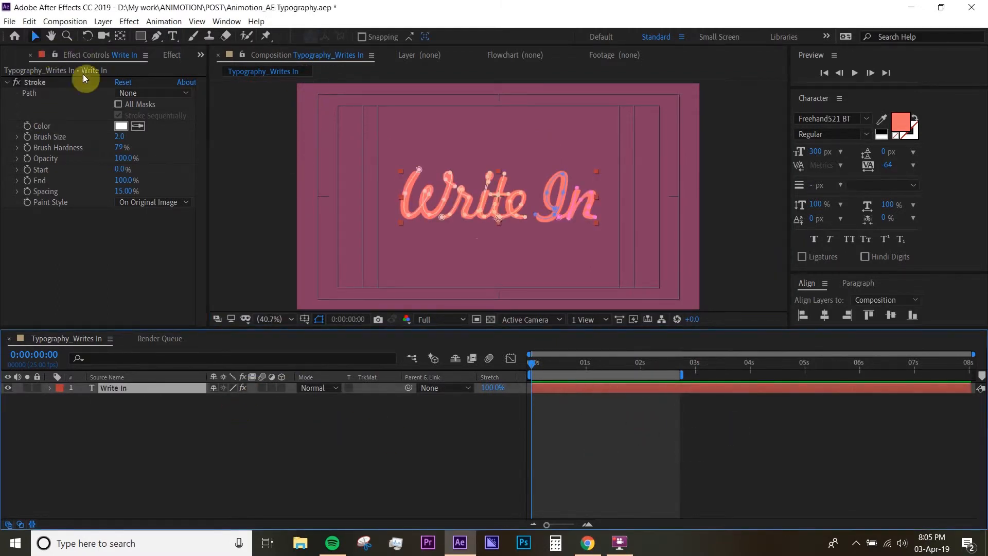
mouse_move(44, 69)
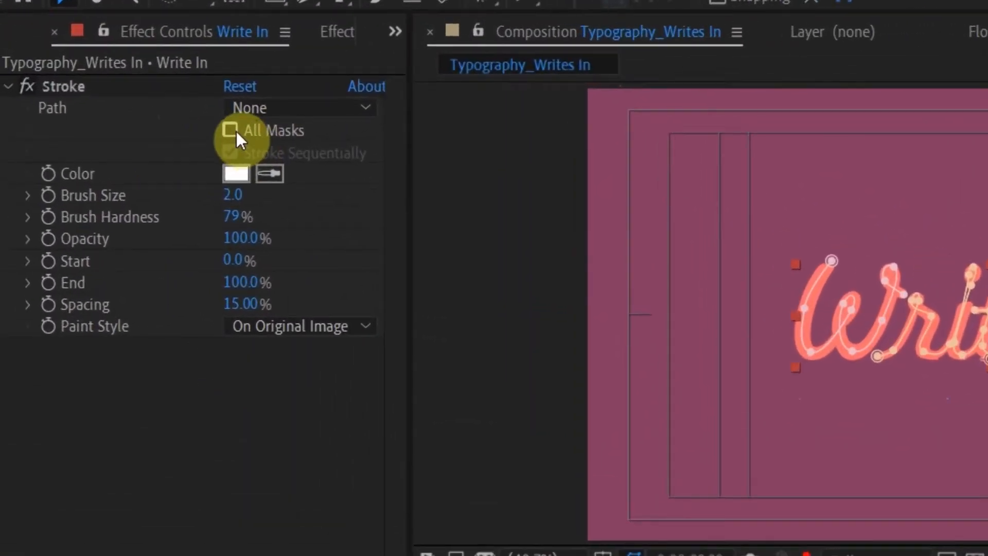
Step: Enable All Masks and Stroke Sequentially on the Stroke effect
left_click(229, 131)
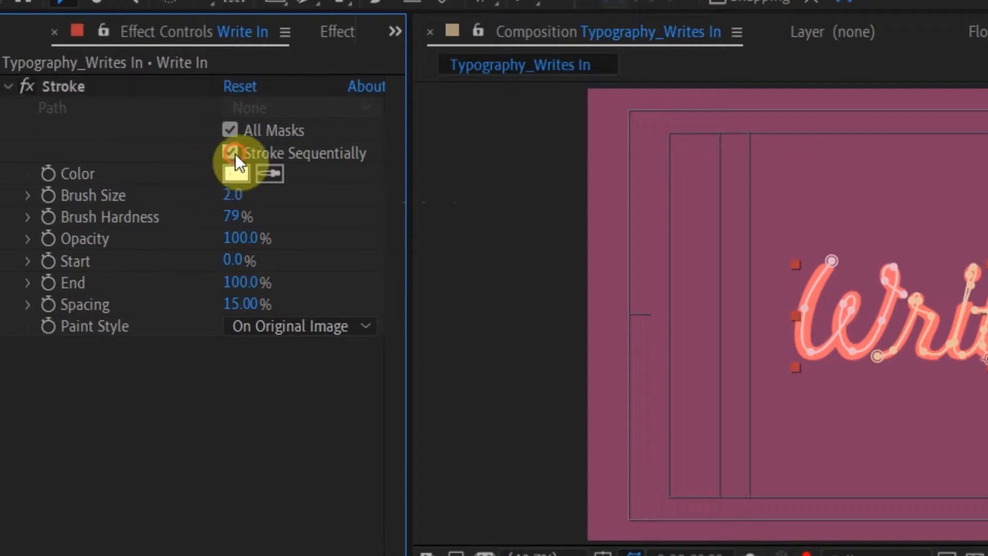
left_click(229, 152)
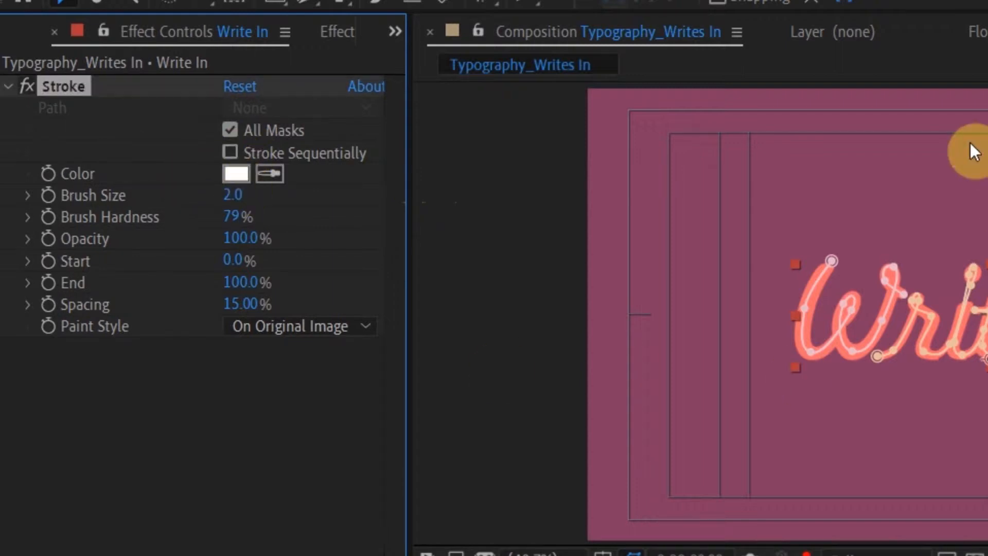
mouse_move(604, 245)
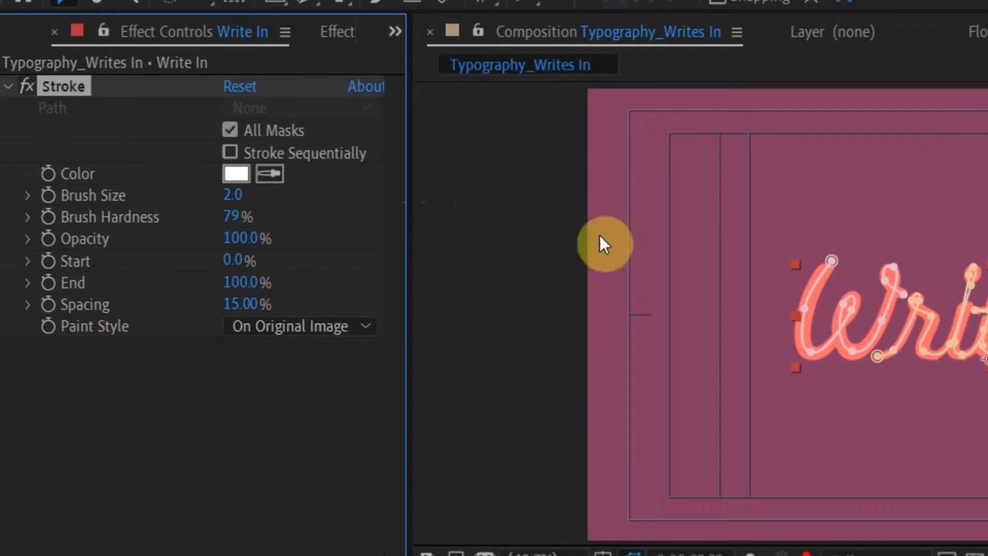
mouse_move(237, 159)
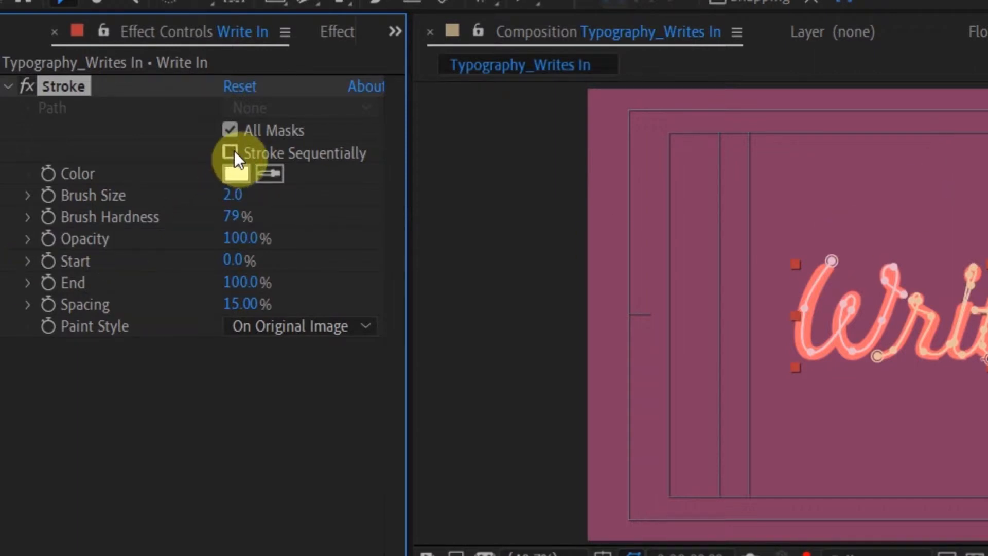
left_click(229, 153)
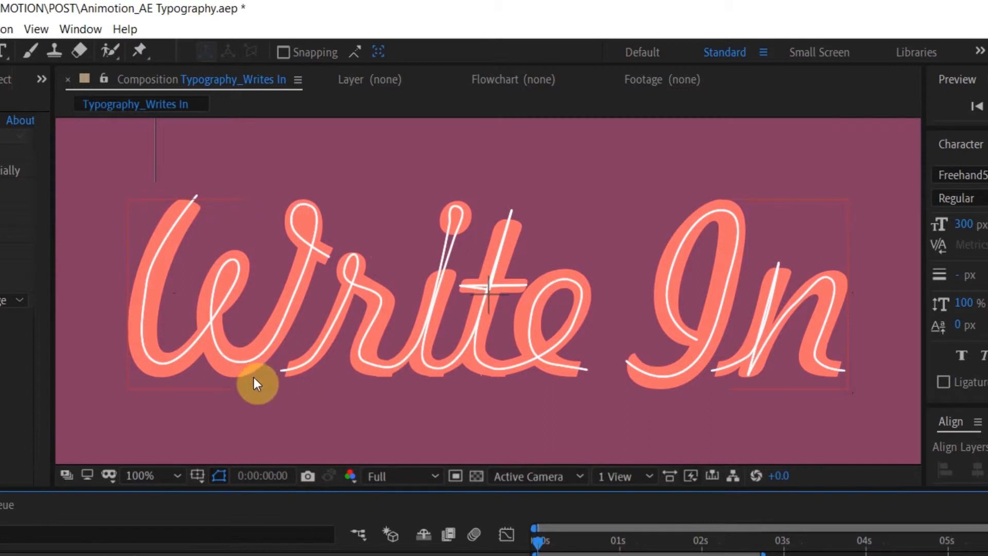
mouse_move(454, 245)
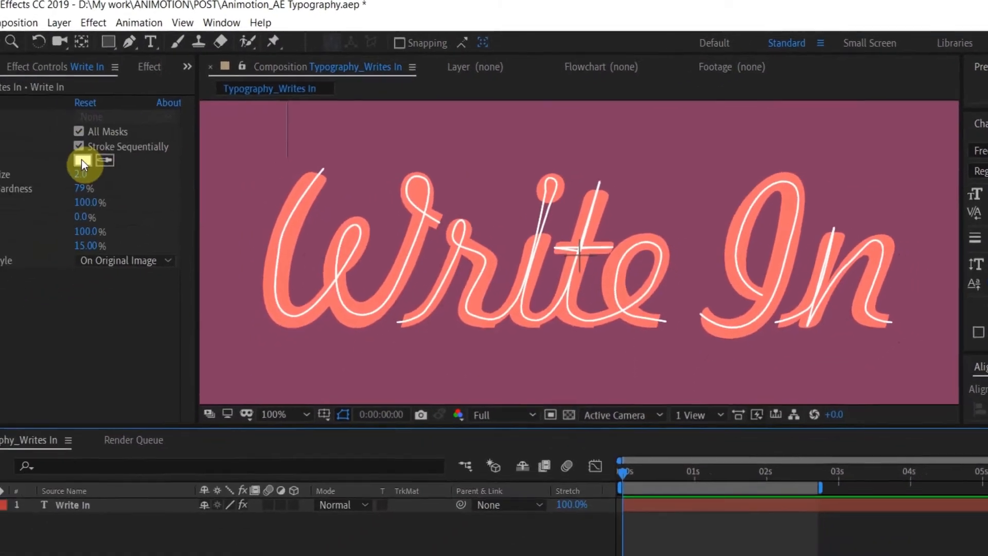
Step: Change the Stroke colour to red, then to a blue shade
left_click(160, 145)
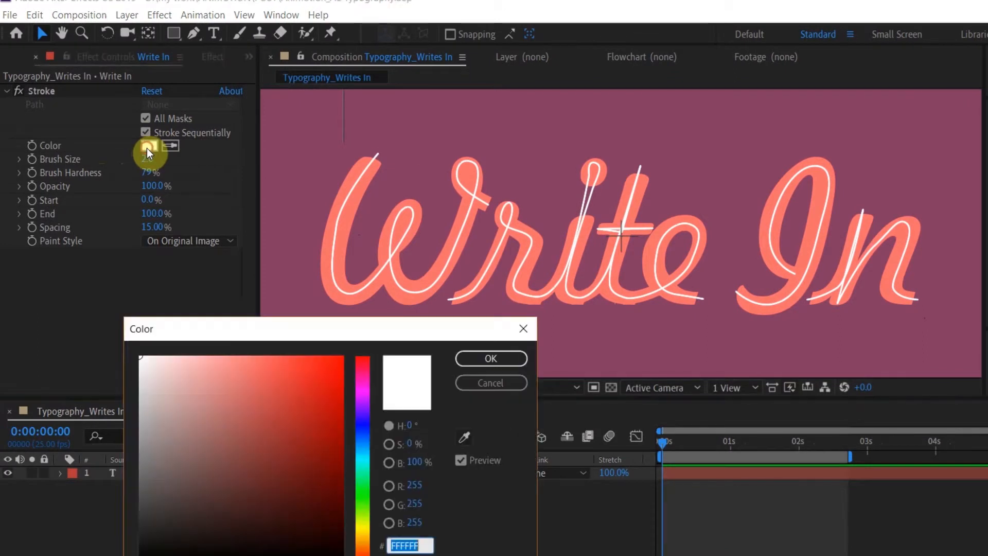
left_click(340, 357)
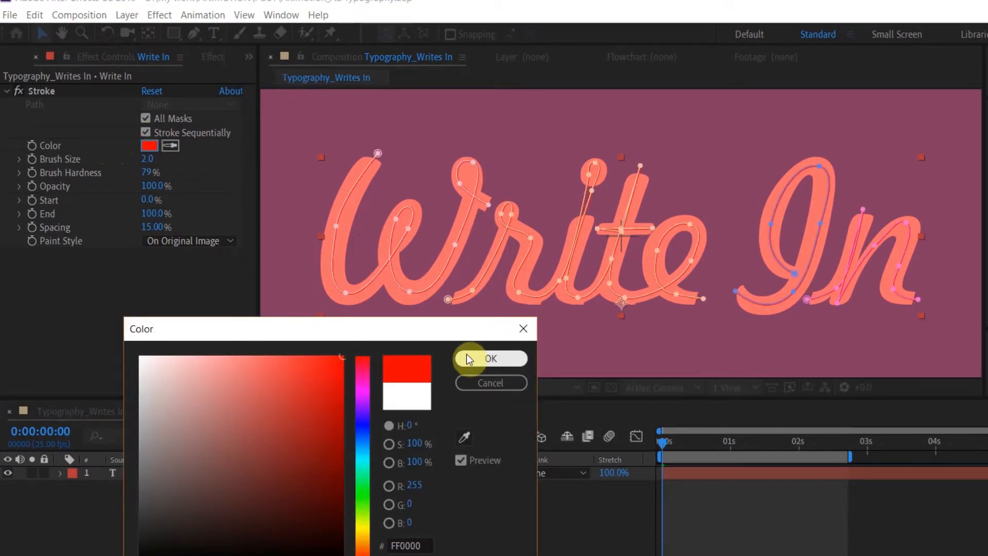
left_click(490, 358)
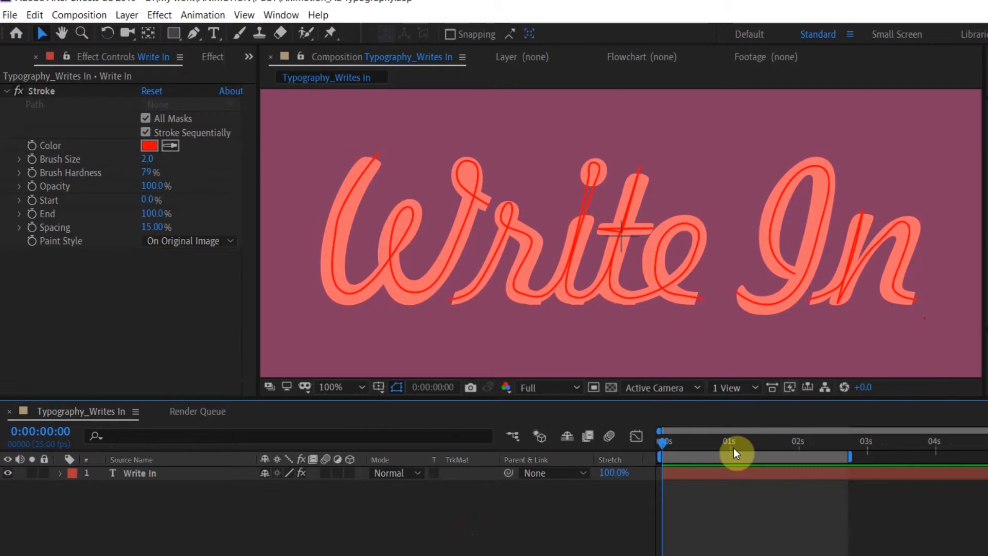
left_click(149, 145)
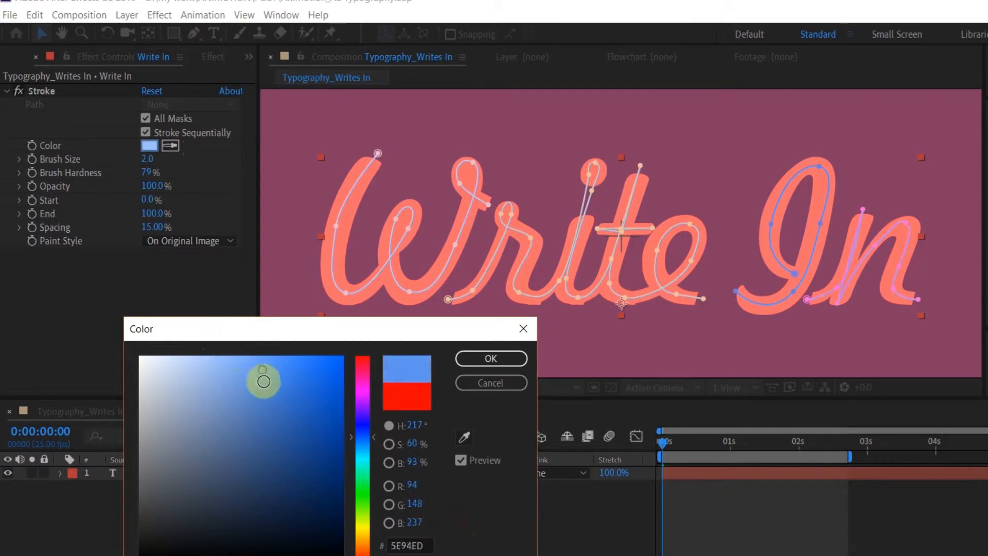
left_click(490, 358)
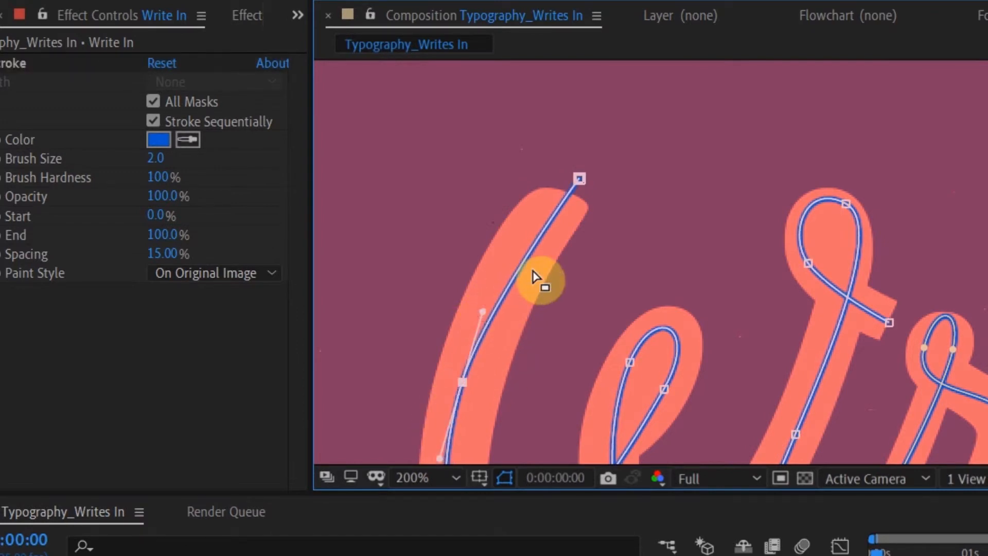
Step: Scrub the Stroke Brush Size upward until the blue stroke covers the letters
left_click_drag(156, 159, 183, 159)
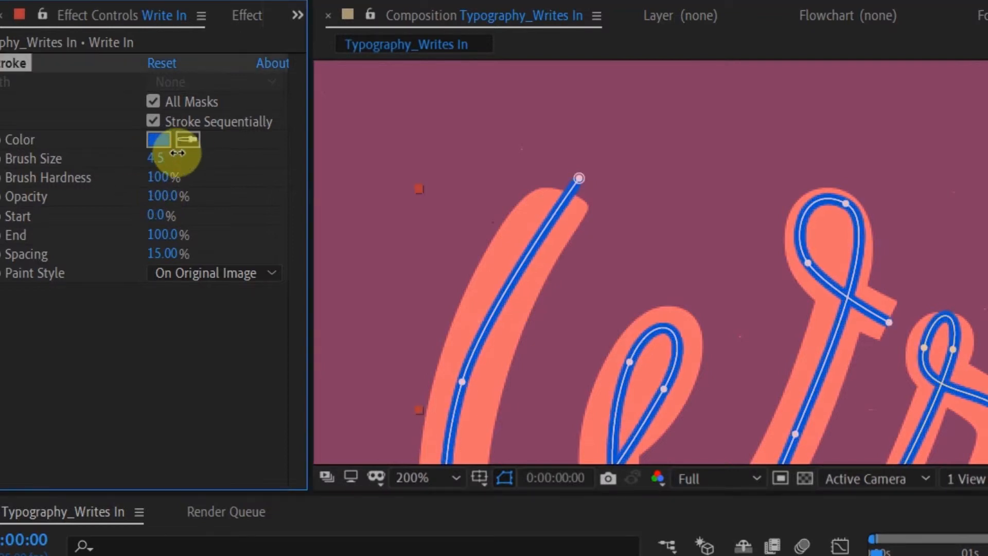
left_click_drag(176, 158, 321, 130)
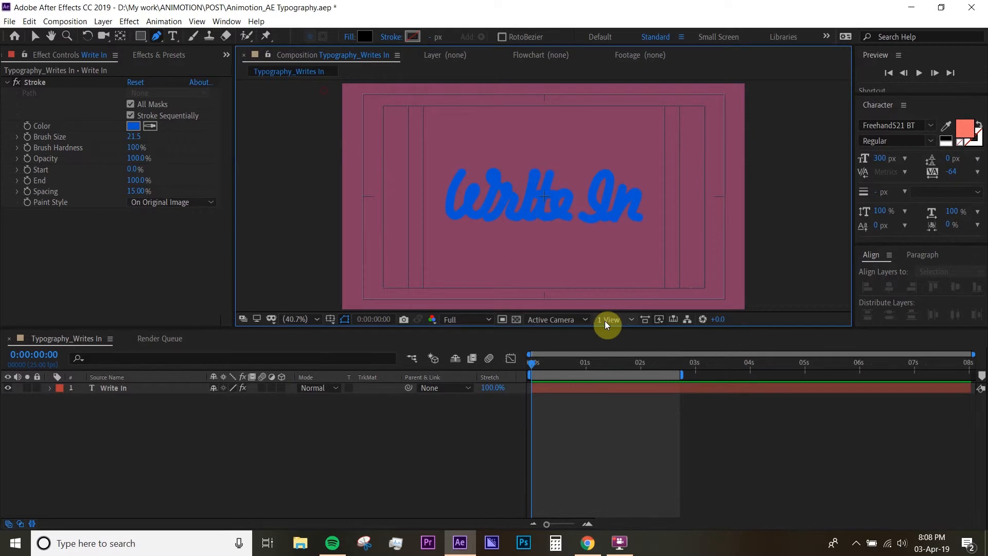
mouse_move(153, 271)
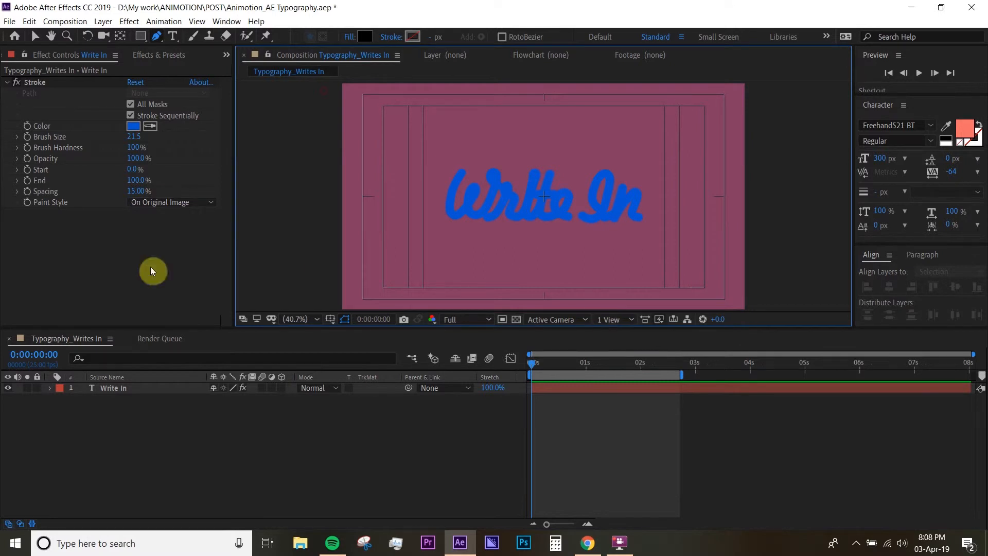
mouse_move(117, 265)
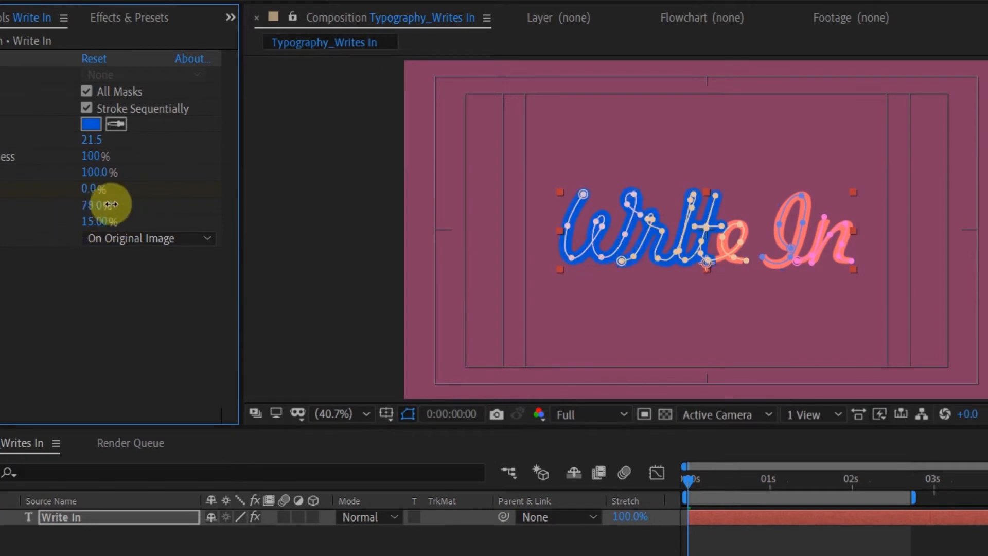
Step: Preview the Stroke End value, then set End to 0%
left_click_drag(101, 204, 133, 195)
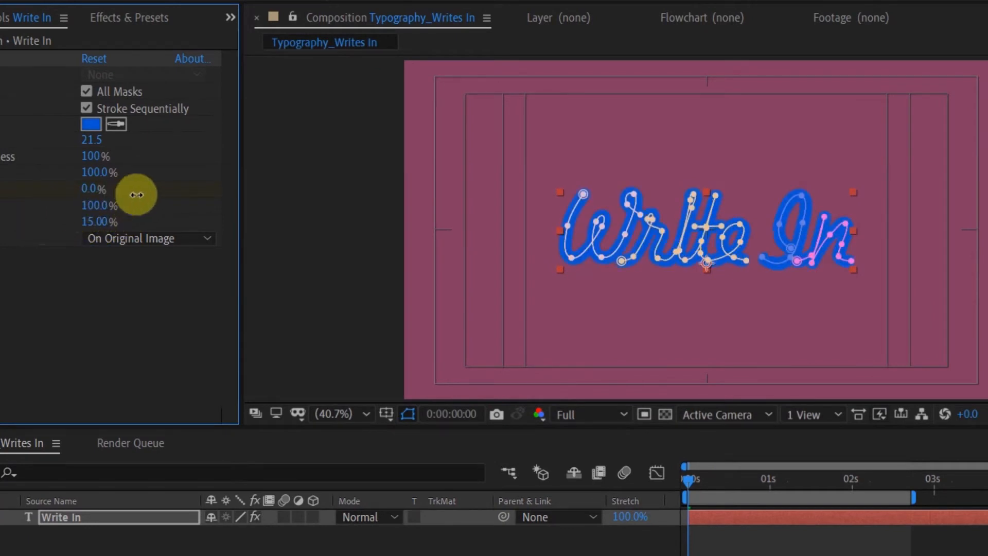
left_click_drag(100, 204, 103, 205)
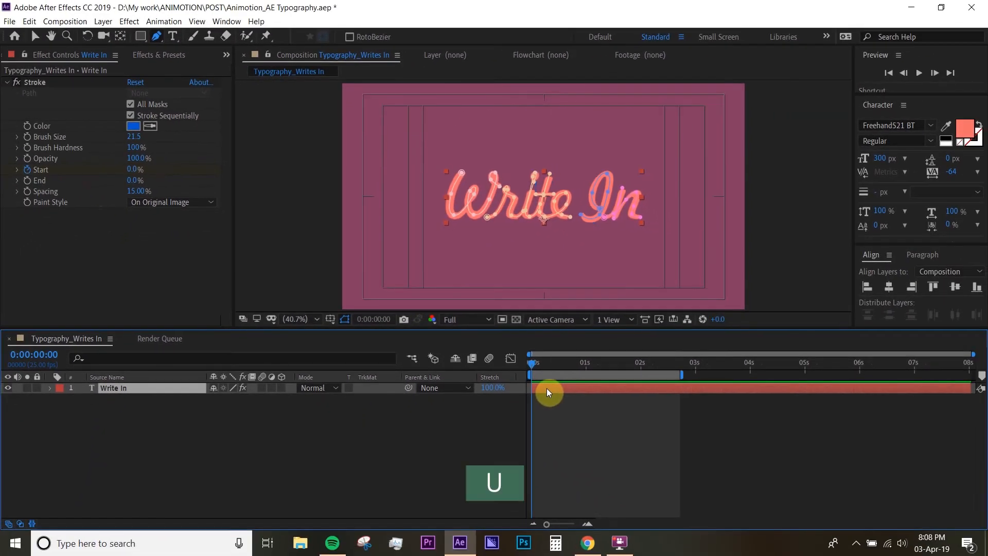
Step: Keyframe the Stroke Start from 0% to 100% at two seconds
key("u")
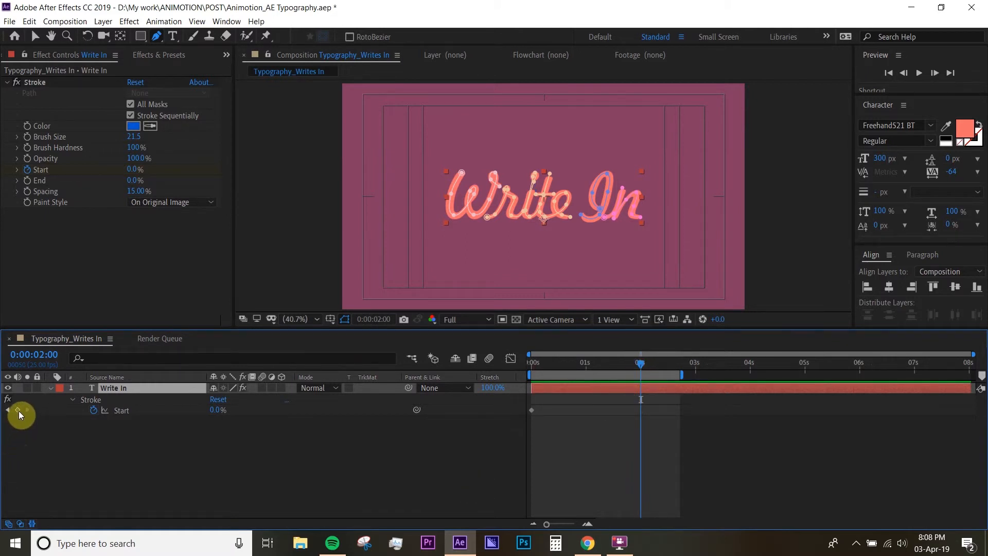
left_click(93, 411)
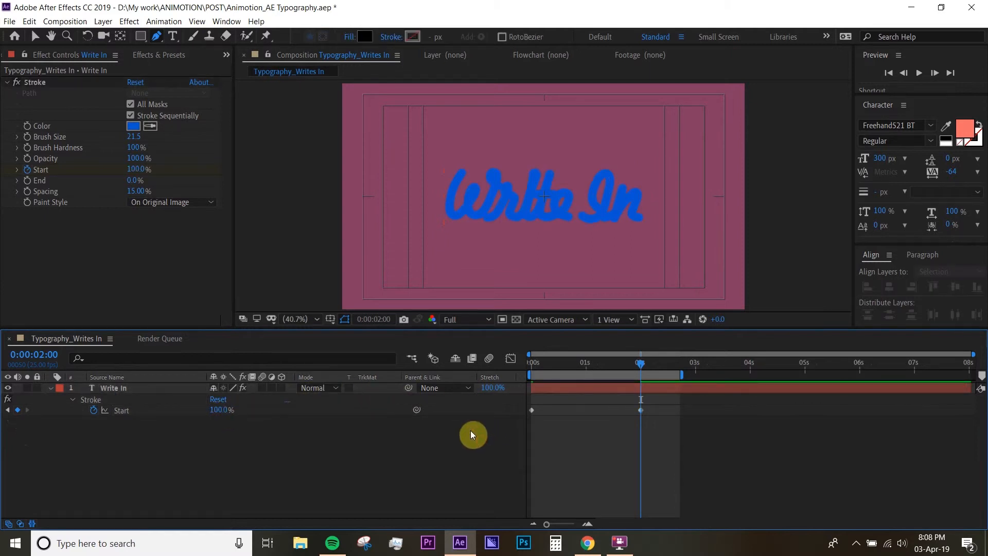
left_click(918, 72)
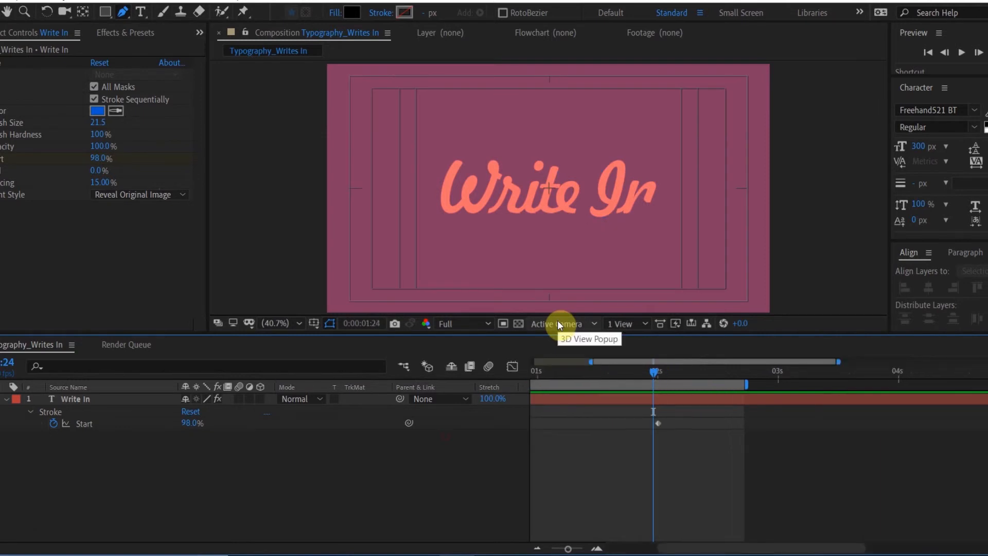
Step: Set the Stroke Paint Style to Reveal Original Image so the coral text writes on
left_click(277, 323)
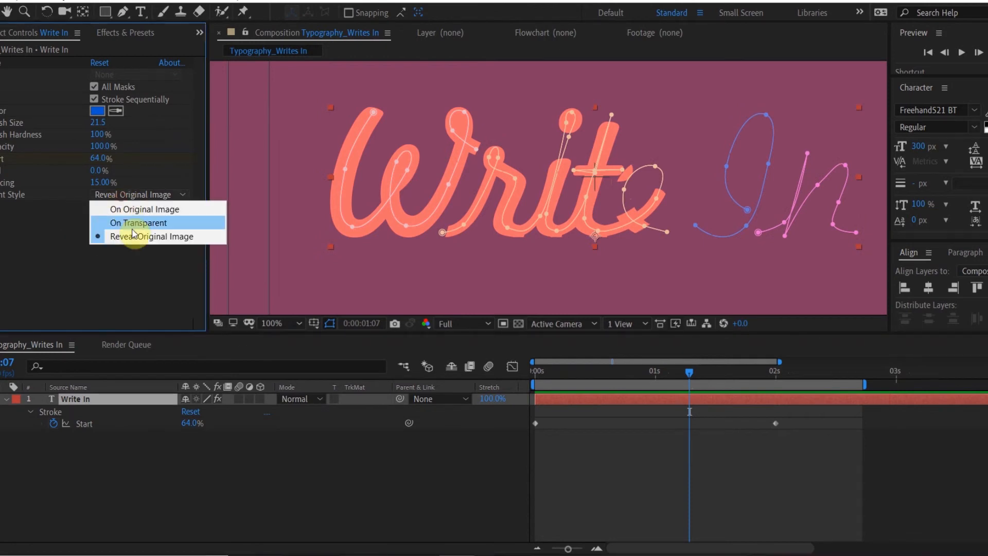
Step: Inspect the stroke with Paint Style On Original Image, then restore Reveal Original Image and the full view
left_click(144, 209)
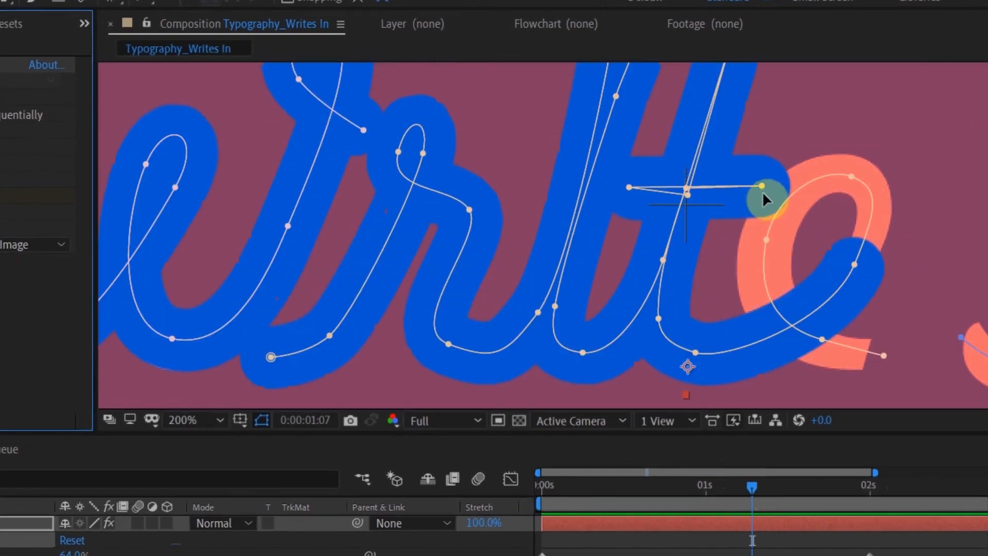
mouse_move(763, 192)
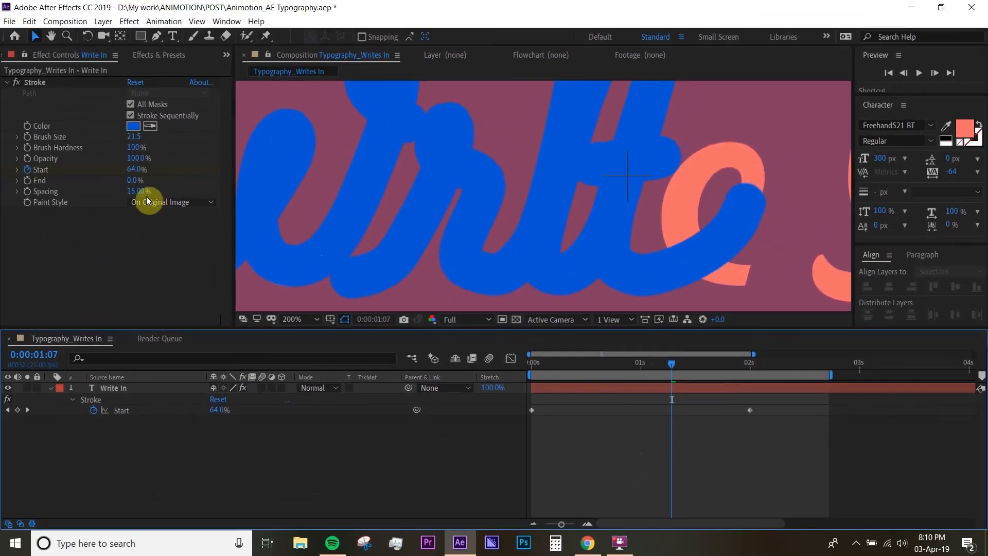
left_click(170, 201)
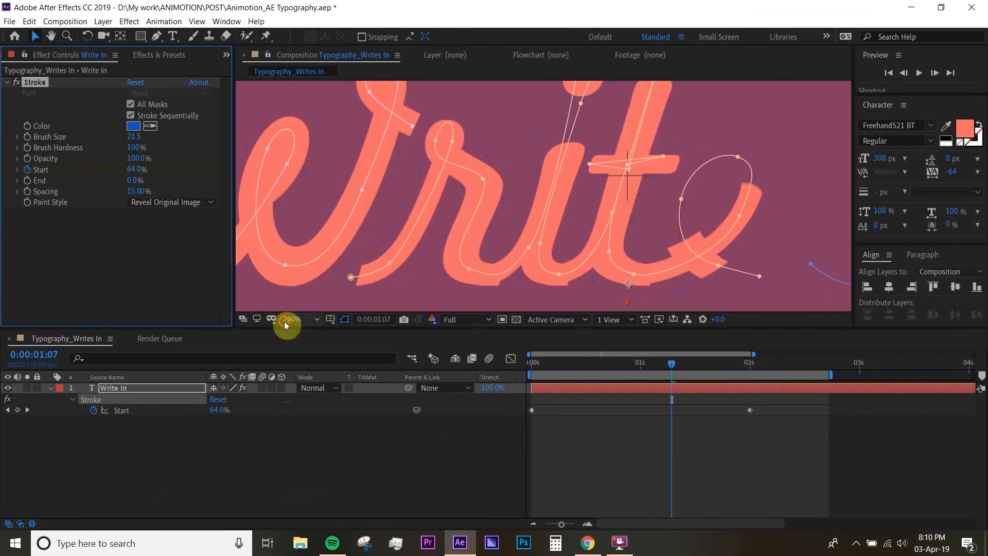
left_click(288, 319)
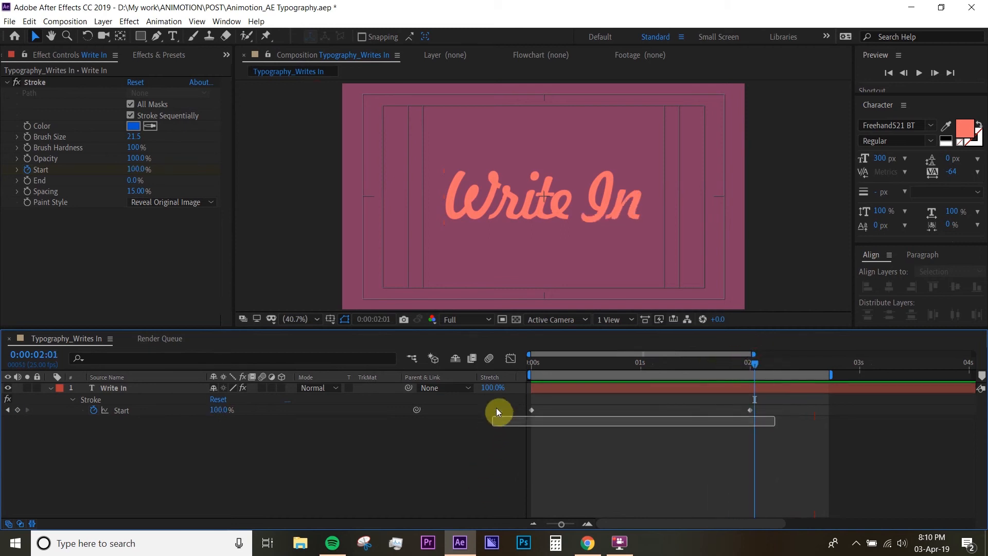
Step: Select both Start keyframes and apply Easy Ease (F9) to them
left_click(113, 388)
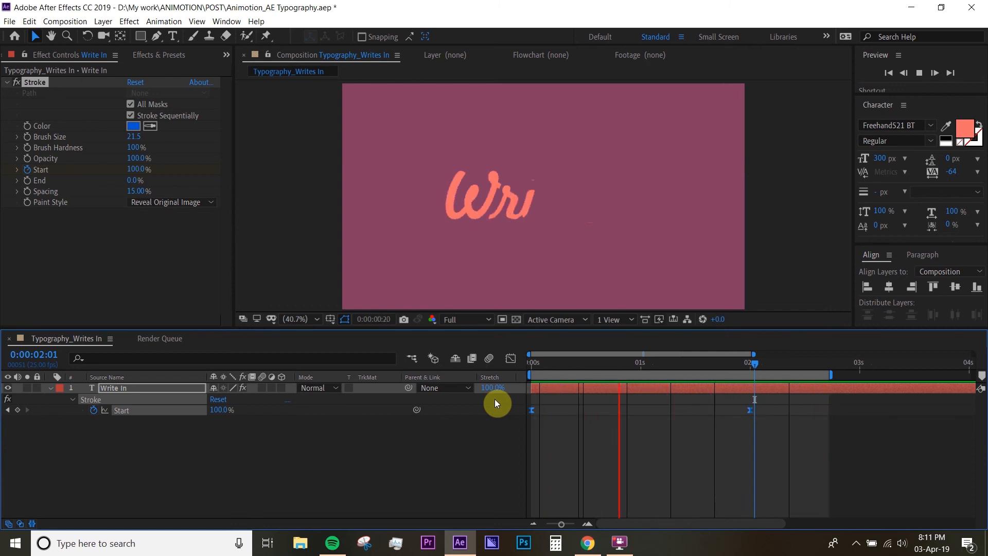
Step: Preview the write-on so 'Write In' draws itself from the tip of the W
left_click(541, 362)
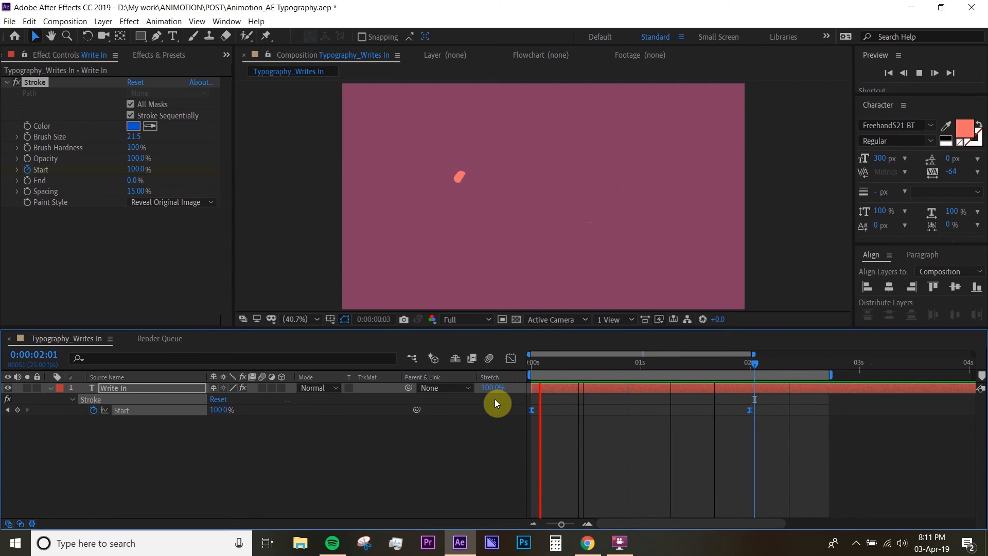